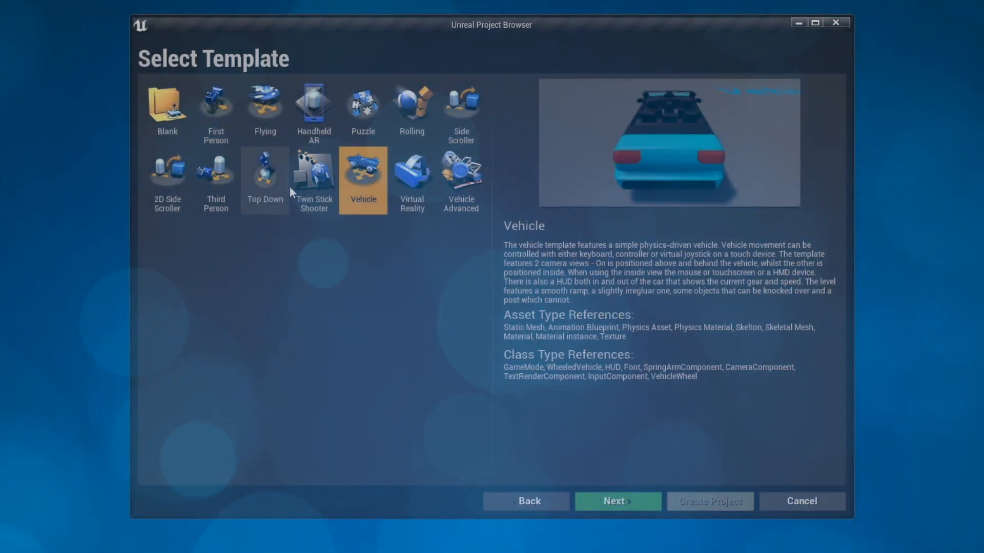
- Advance past the template and create the OneMinuteWwiseDemo Blueprint project
left_click(617, 501)
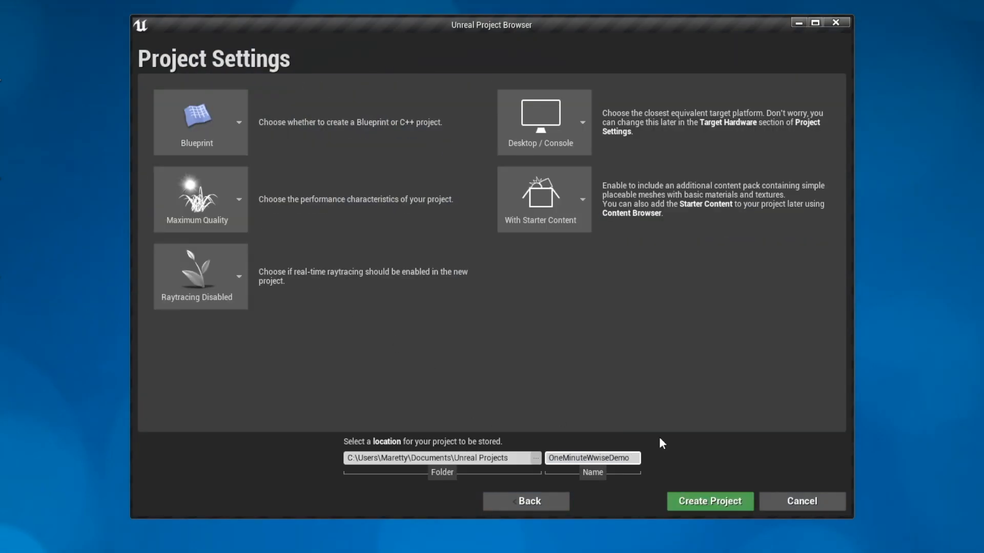
left_click(709, 501)
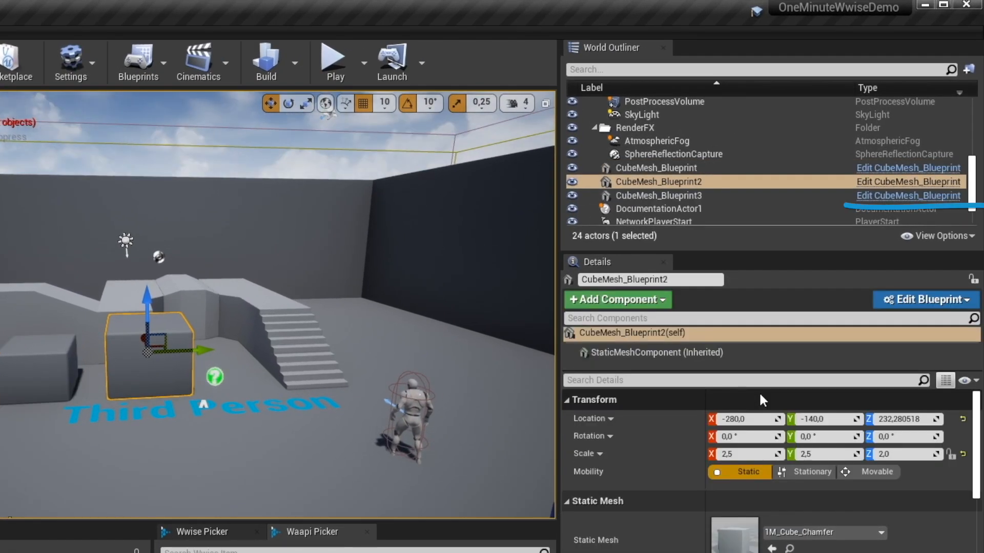
- Review CubeMesh_Blueprint2's Default settings in Details and start Play mode
scroll("down", 3)
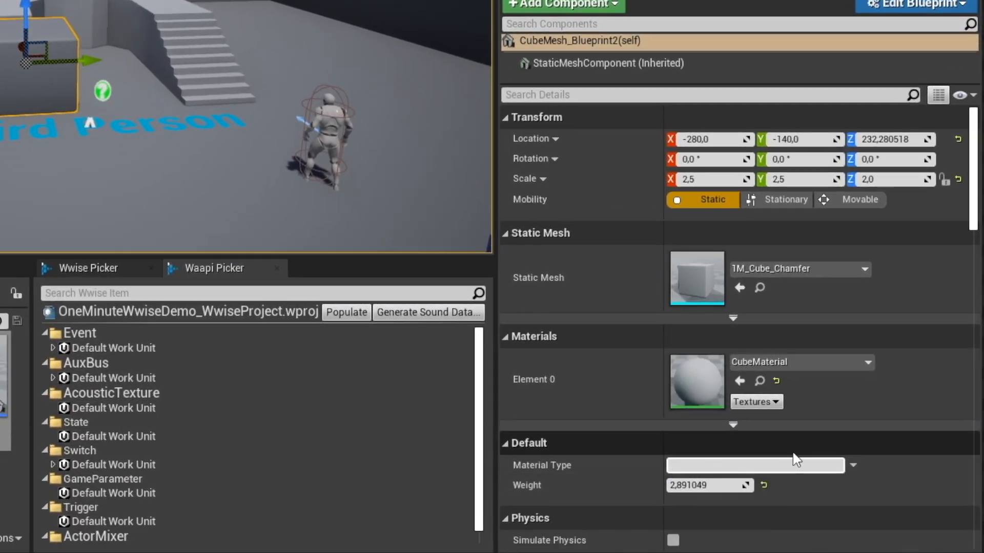
left_click(753, 465)
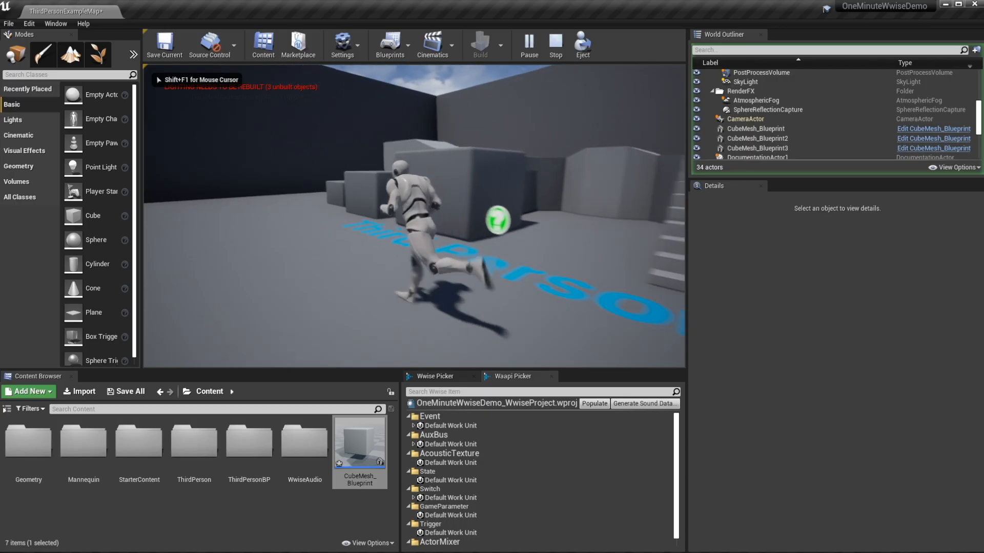
- Edit CubeMesh_Blueprint's Event Graph with its Wwise Set Switch and Post Event nodes
left_click(755, 129)
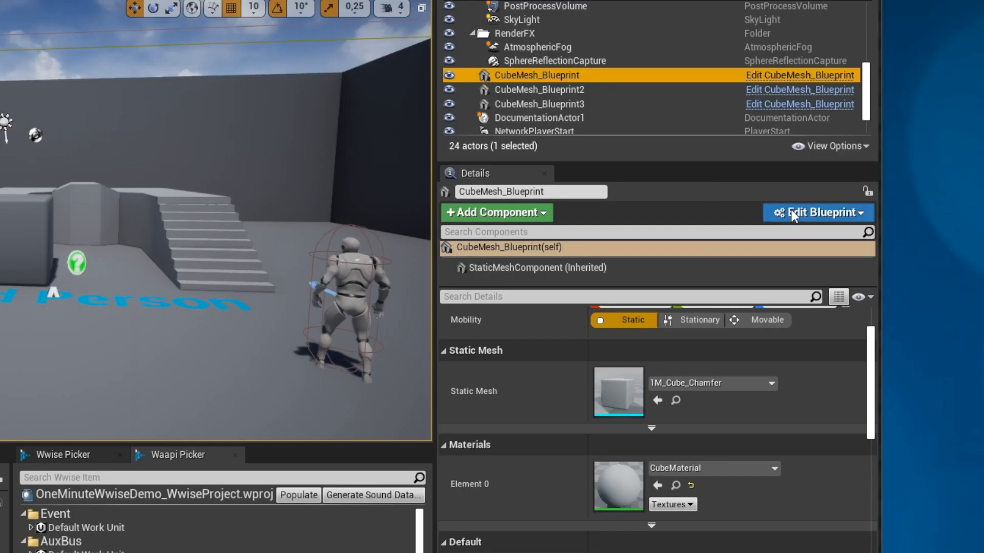
left_click(816, 212)
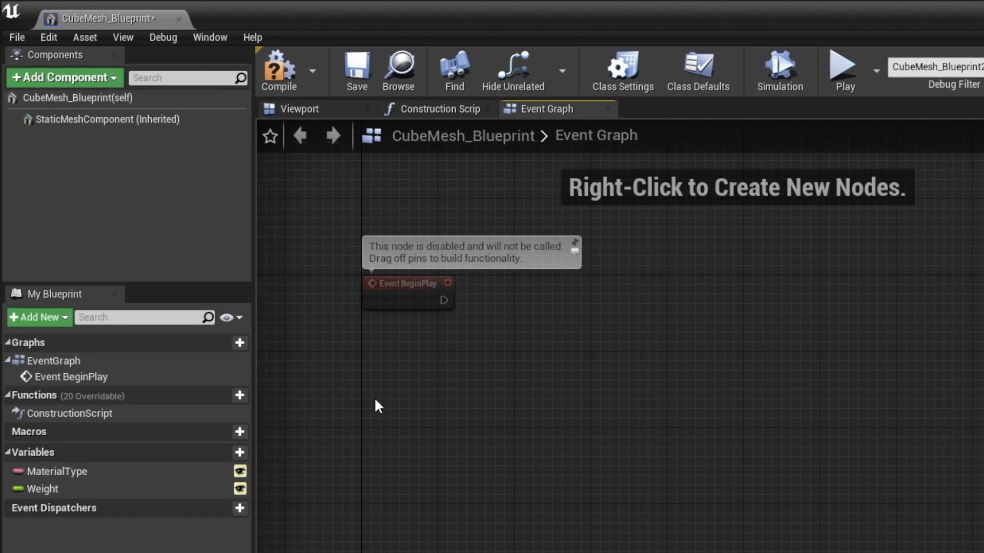
right_click(107, 119)
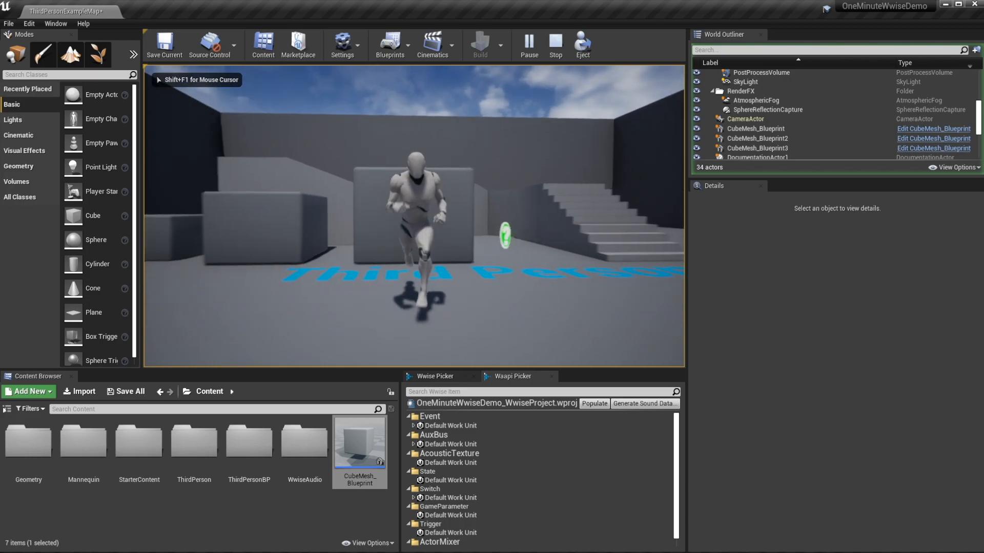
double_click(359, 440)
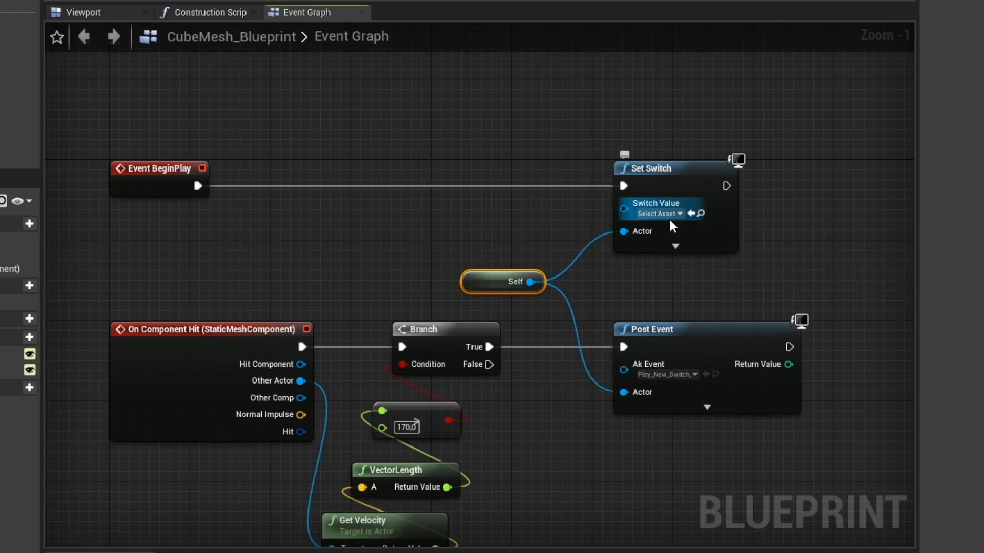
- Add a MaterialSwitch variable typed as an Ak Switch Value object reference
left_click(652, 213)
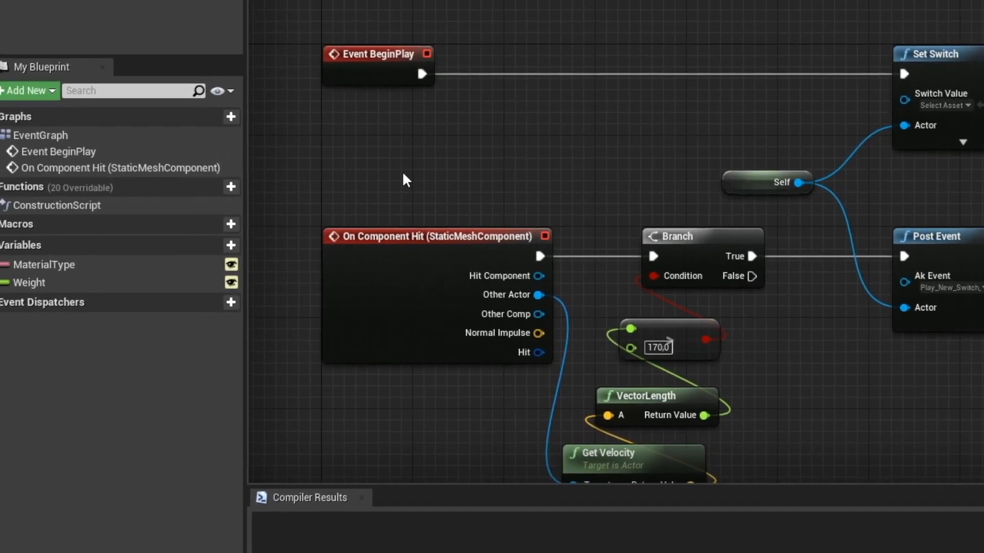
left_click(231, 245)
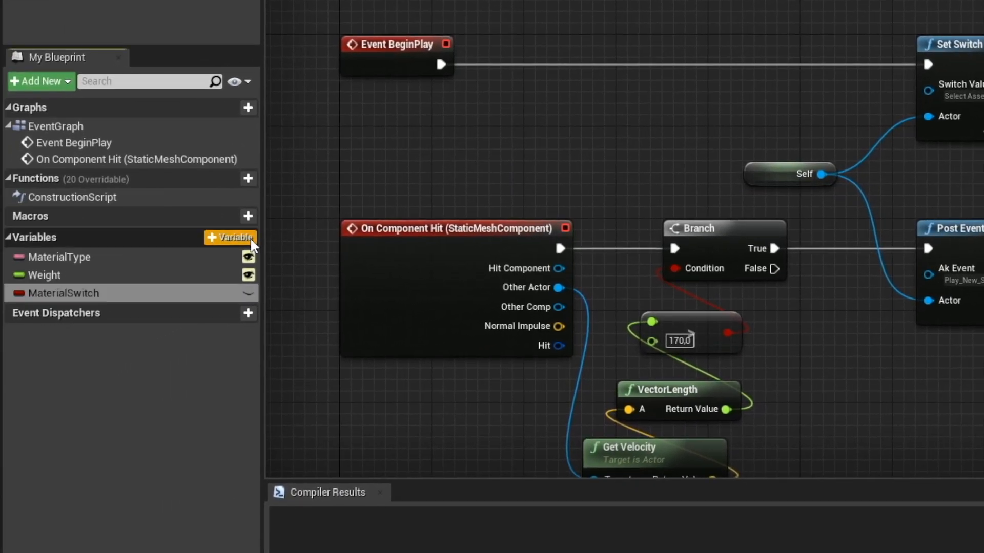
left_click(740, 138)
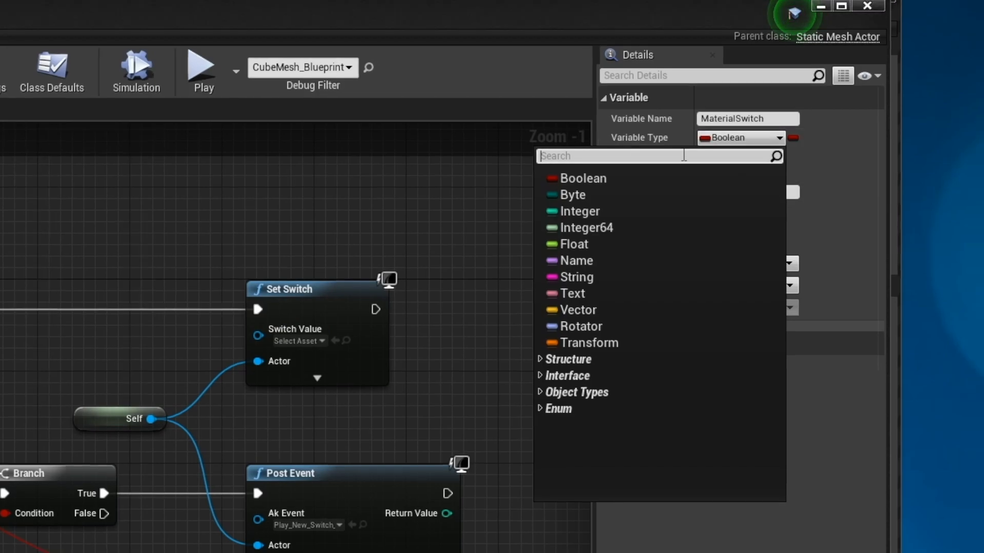
type("switch")
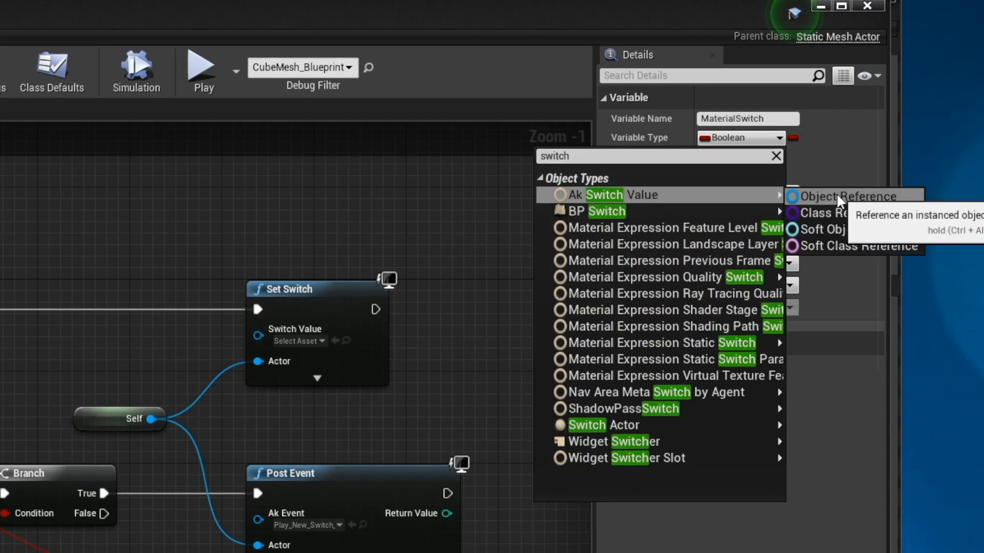
left_click(840, 196)
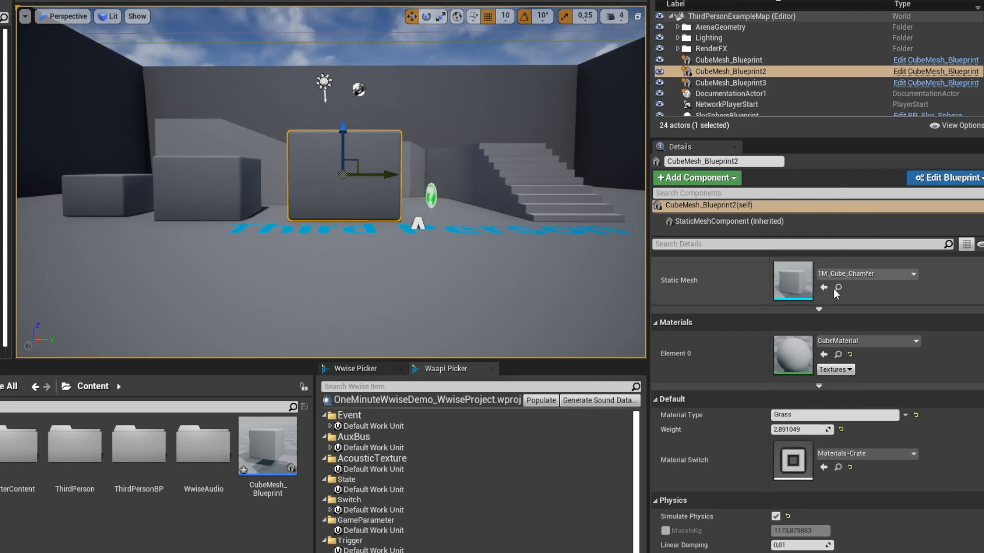
- Compile the blueprint so the public Material Switch can be set per cube
left_click(729, 59)
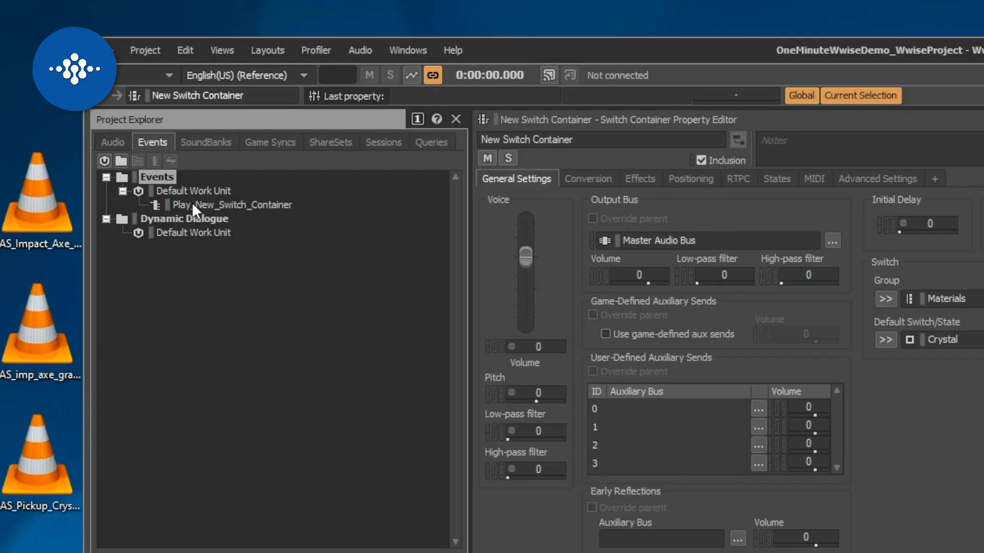
- Show the Audio hierarchy and inspect the switch container's Crystal and Grass sounds
left_click(113, 141)
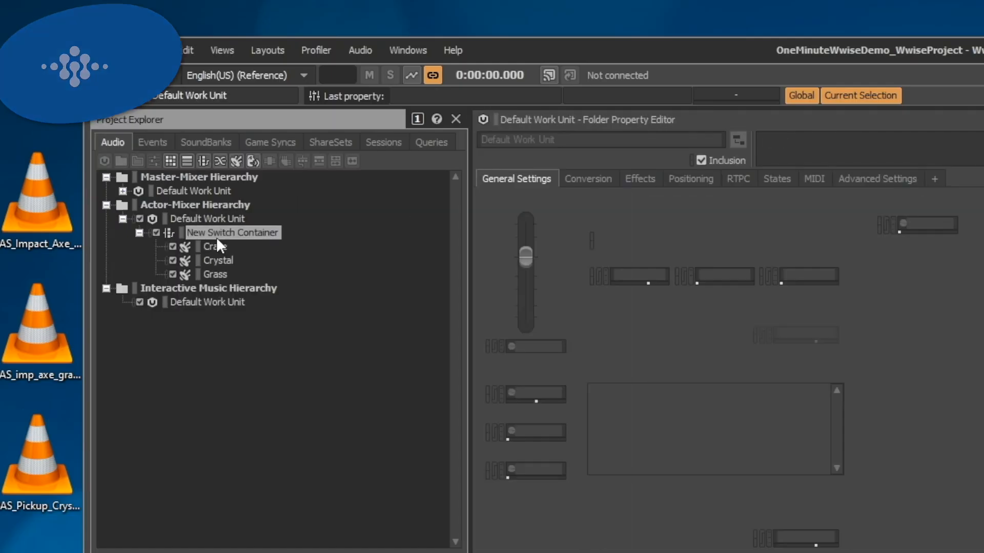
left_click(217, 260)
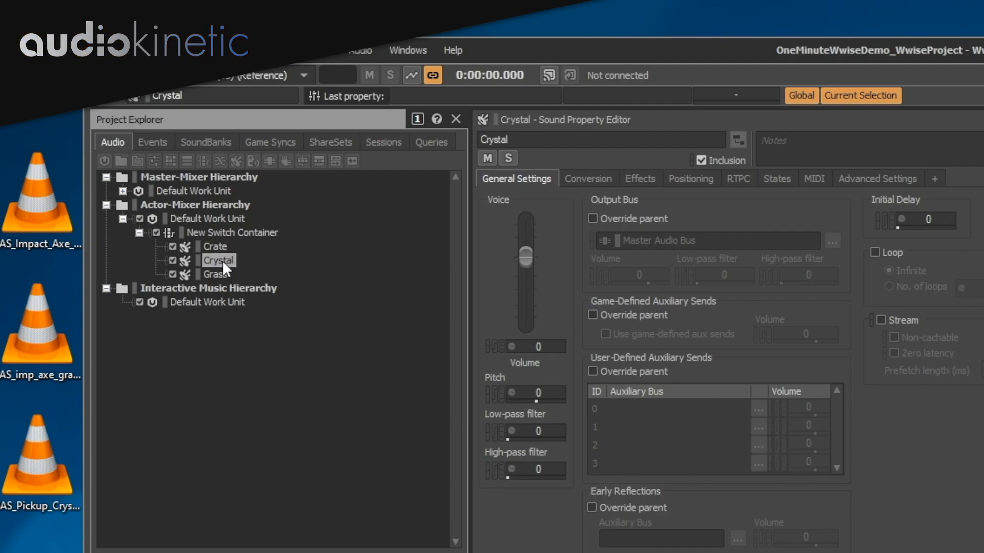
left_click(215, 275)
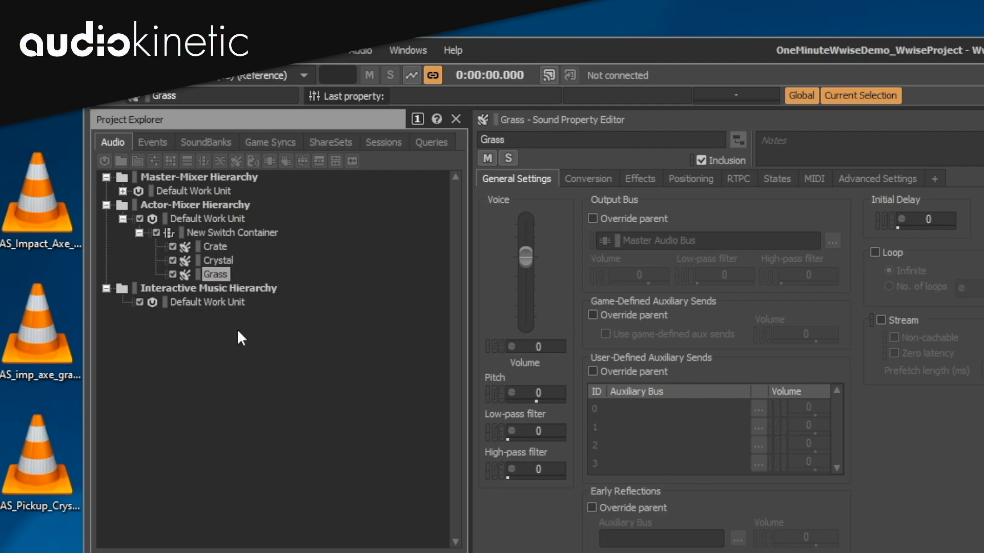